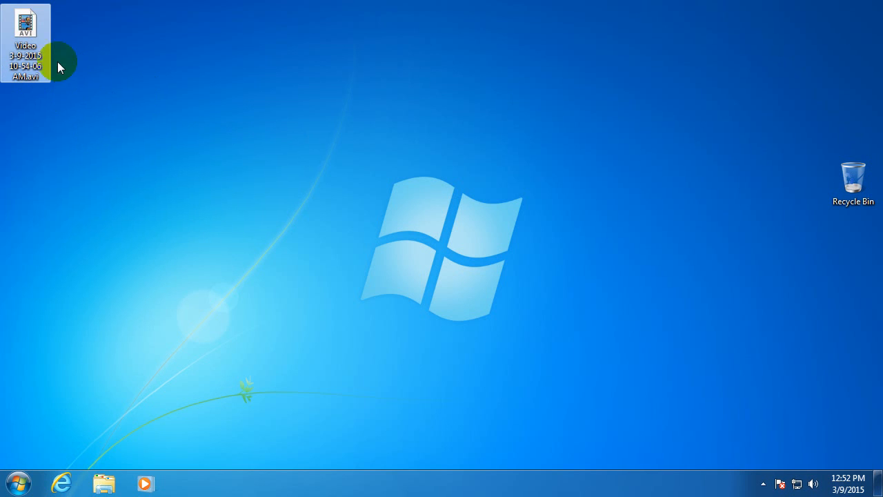
{"action": "mouse_move", "coordinate": [26, 25]}
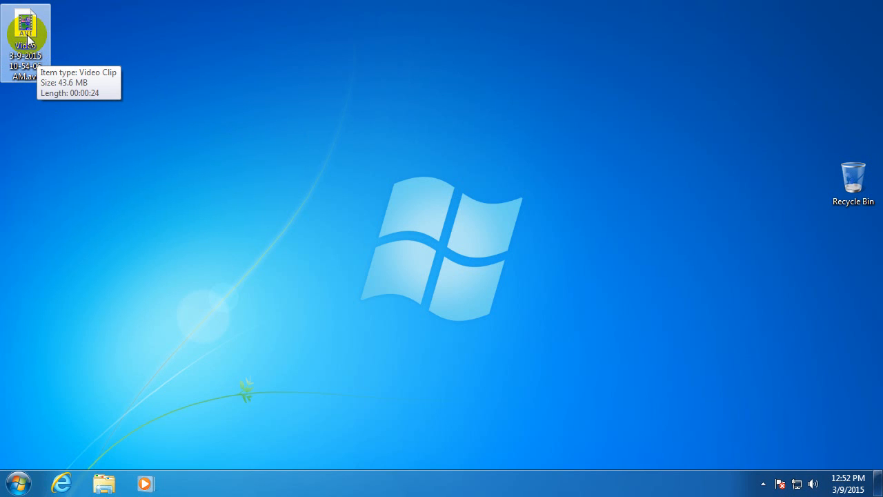
Try playing the AVI in Windows Media Player, KMPlayer and then VLC media player
{"action": "double_click", "coordinate": [25, 28]}
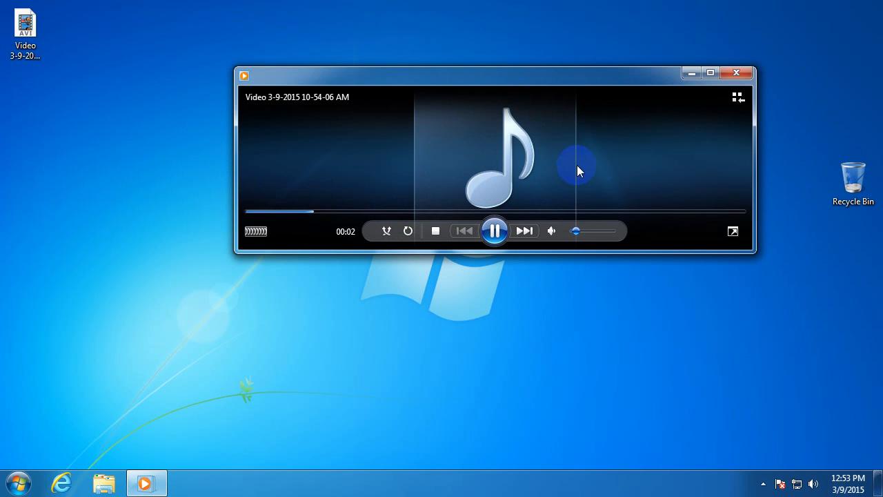
{"action": "mouse_move", "coordinate": [609, 167]}
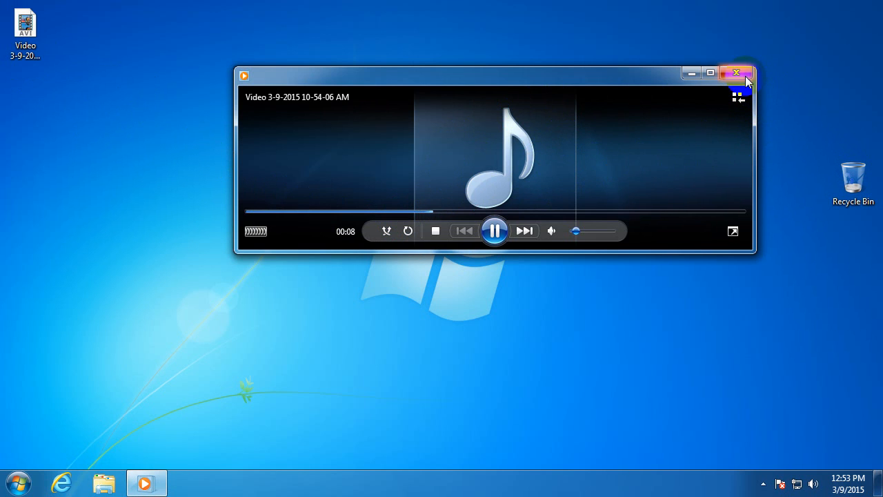
{"action": "left_click", "coordinate": [737, 71]}
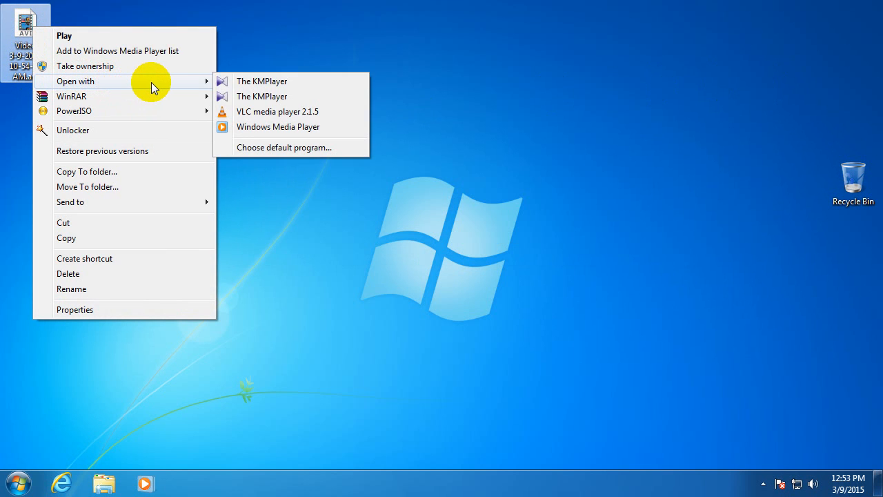
{"action": "mouse_move", "coordinate": [301, 81]}
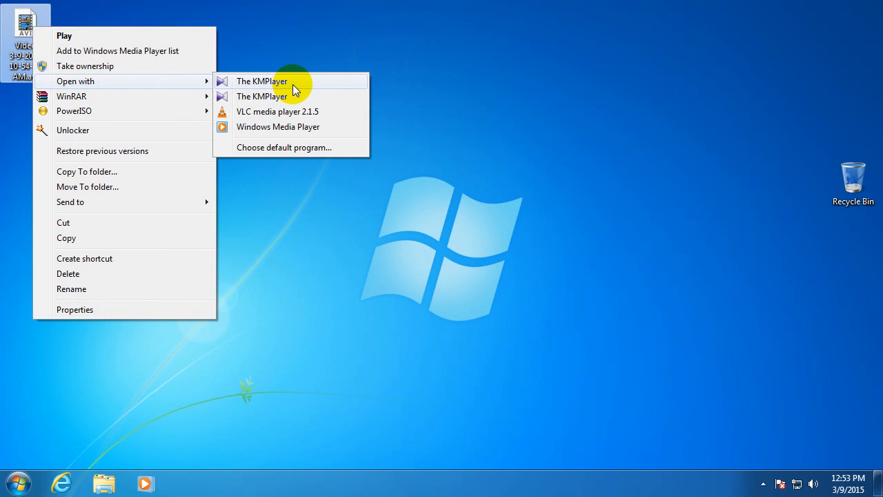
{"action": "left_click", "coordinate": [268, 80]}
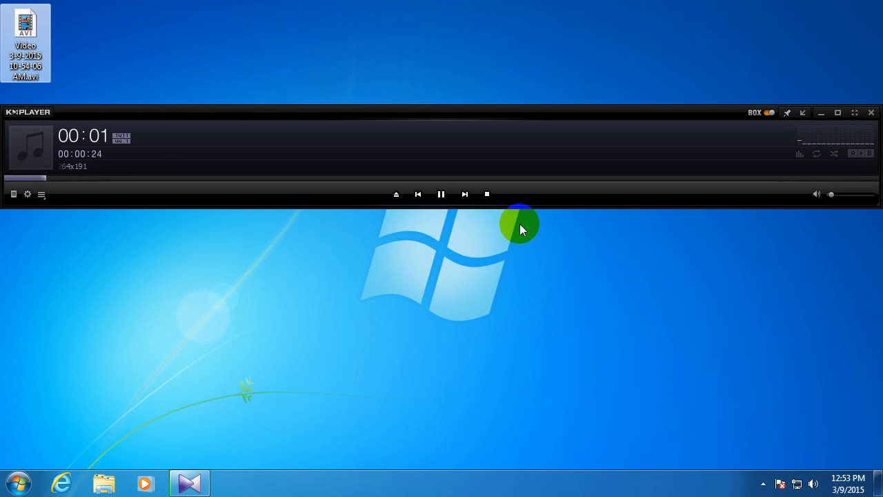
{"action": "mouse_move", "coordinate": [599, 246]}
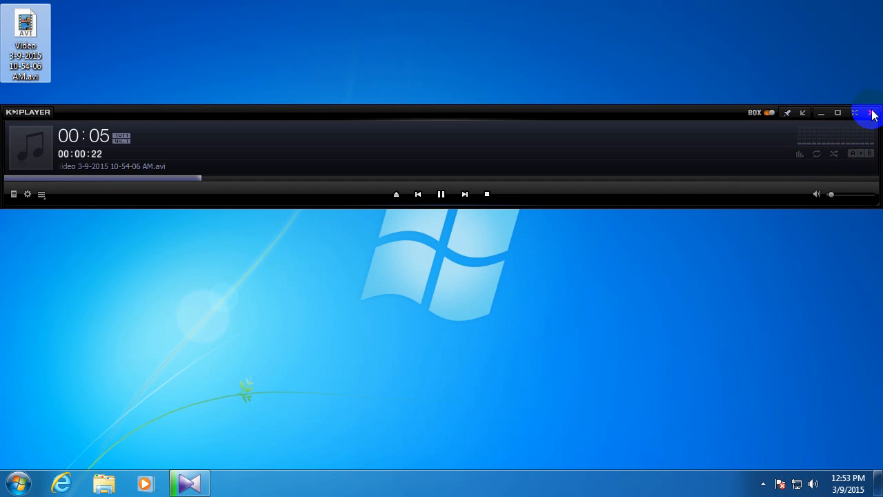
{"action": "mouse_move", "coordinate": [873, 114]}
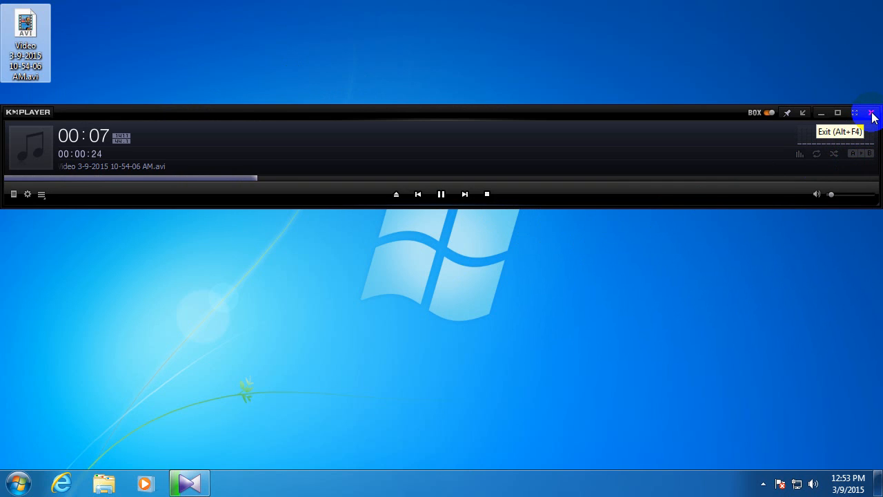
{"action": "left_click", "coordinate": [873, 113]}
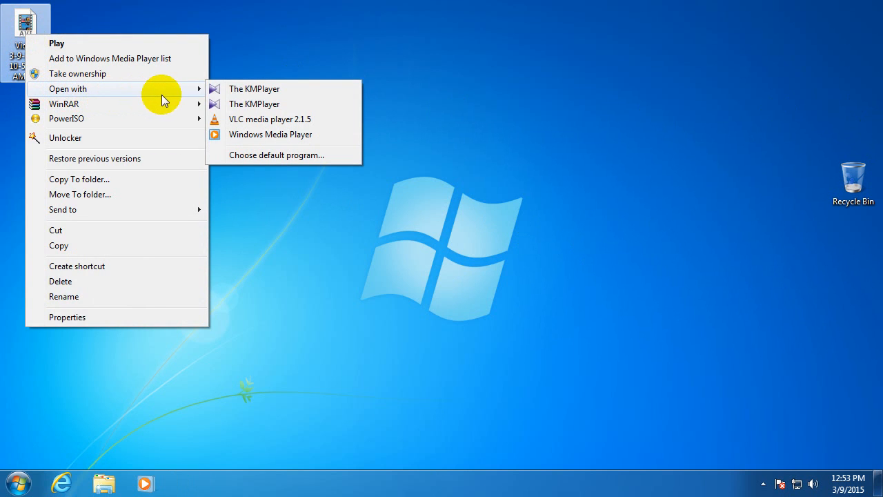
{"action": "mouse_move", "coordinate": [270, 126]}
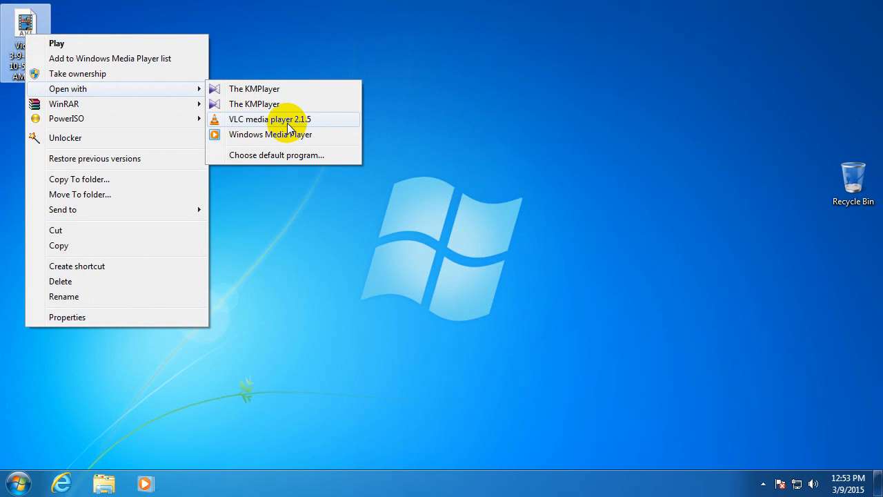
{"action": "left_click", "coordinate": [271, 119]}
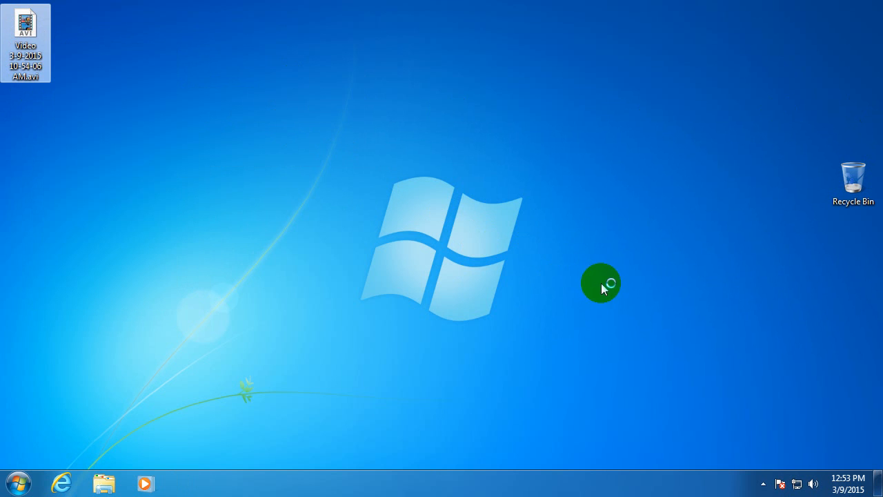
{"action": "double_click", "coordinate": [25, 25]}
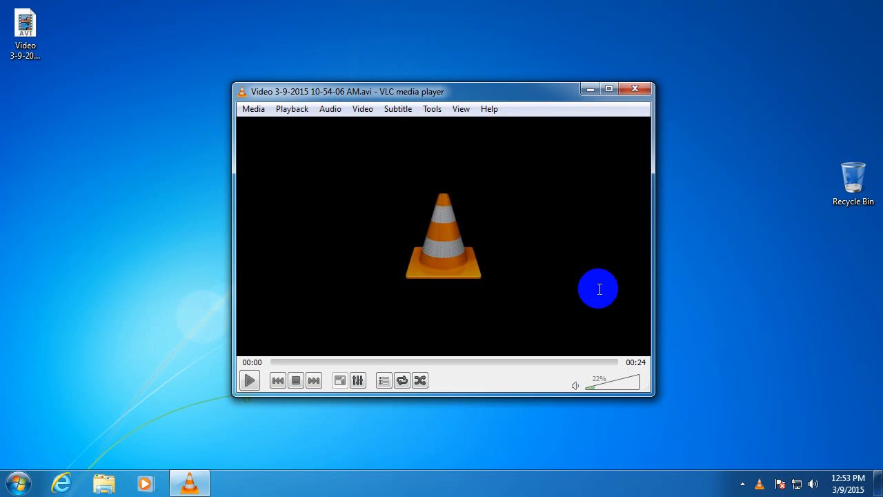
{"action": "left_click", "coordinate": [248, 381]}
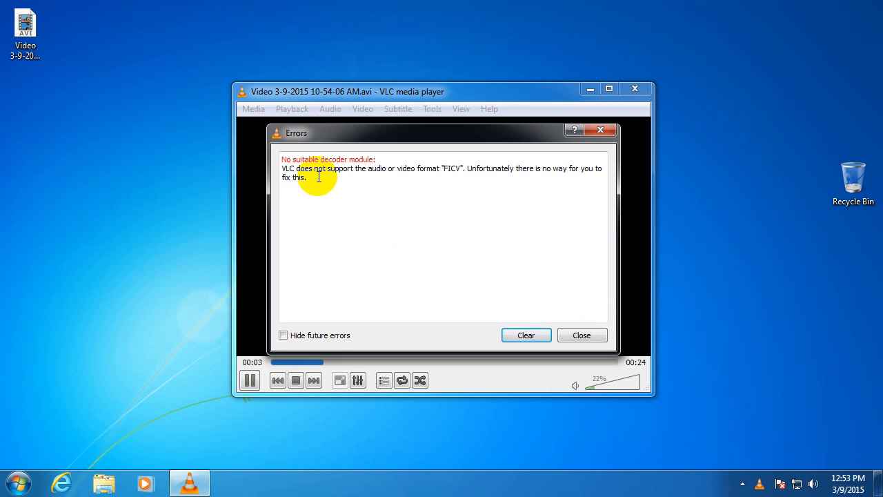
{"action": "mouse_move", "coordinate": [425, 173]}
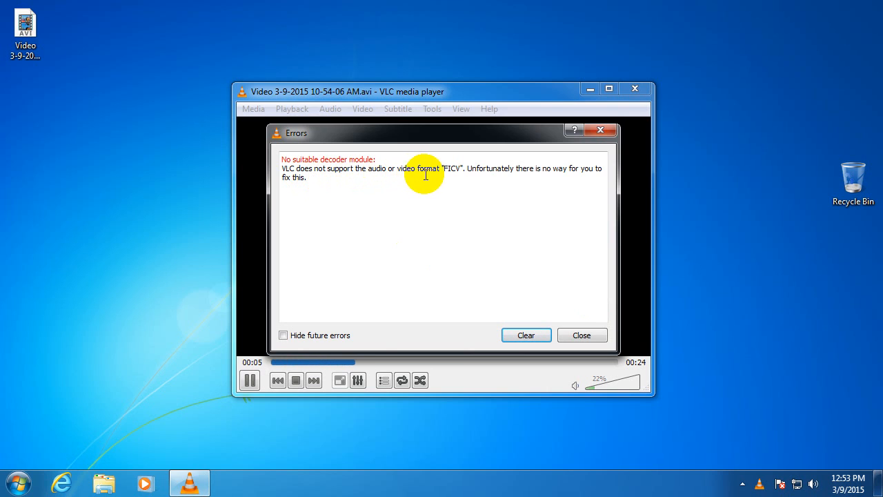
Note VLC's unsupported FICV codec error, then search Google for 'action' in Internet Explorer
{"action": "double_click", "coordinate": [452, 168]}
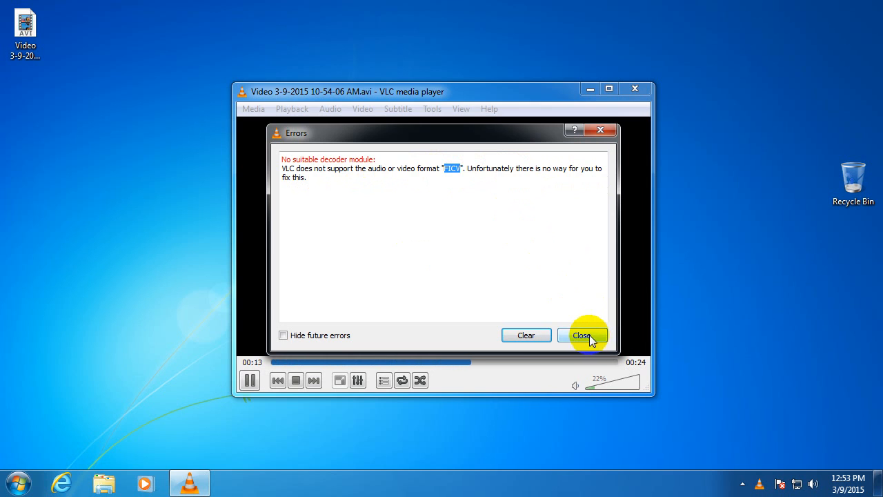
{"action": "left_click", "coordinate": [583, 336]}
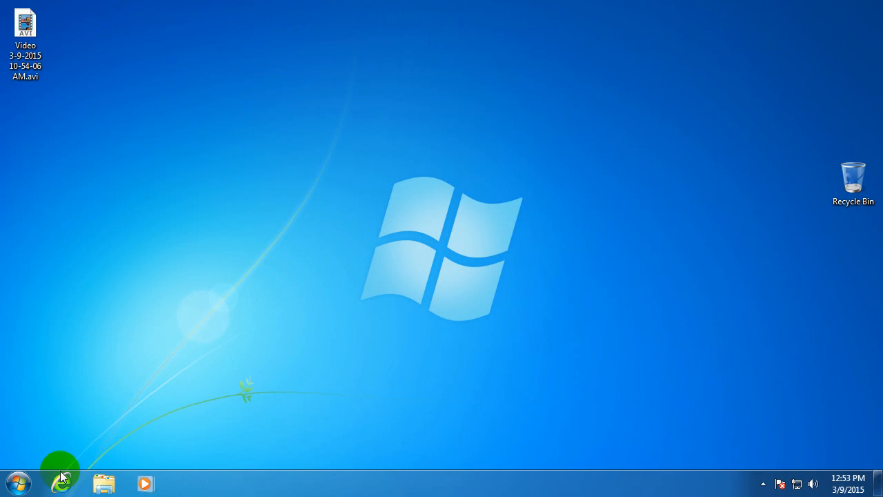
{"action": "left_click", "coordinate": [62, 477]}
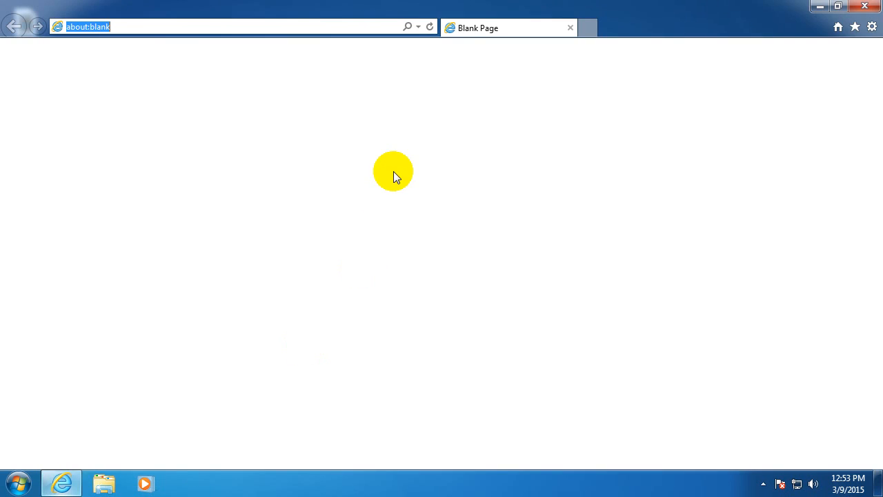
{"action": "mouse_move", "coordinate": [400, 168]}
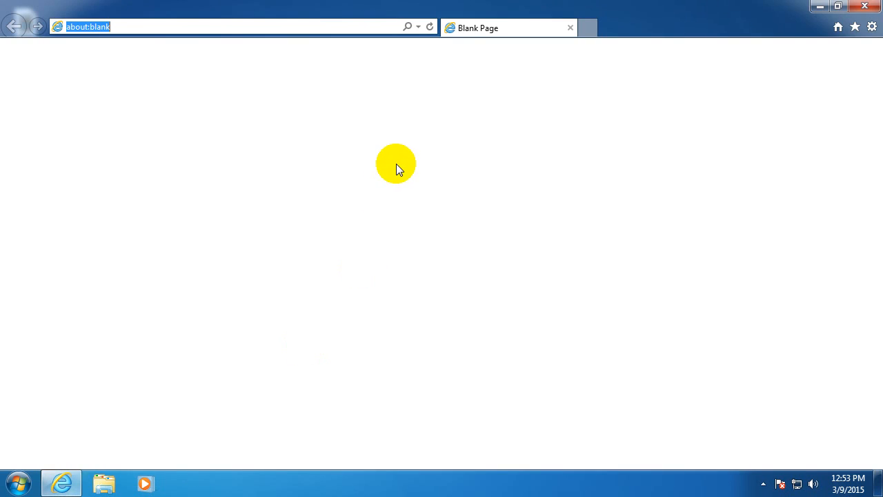
{"action": "type", "text": "ac"}
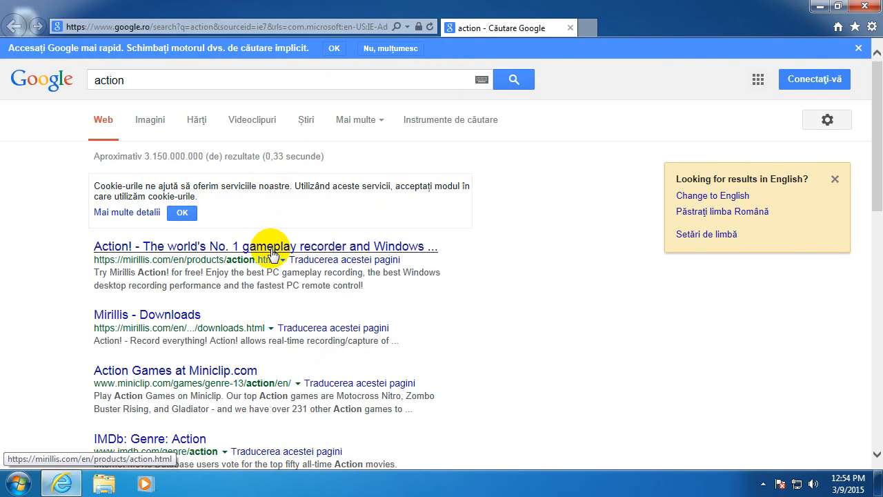
{"action": "mouse_move", "coordinate": [141, 273]}
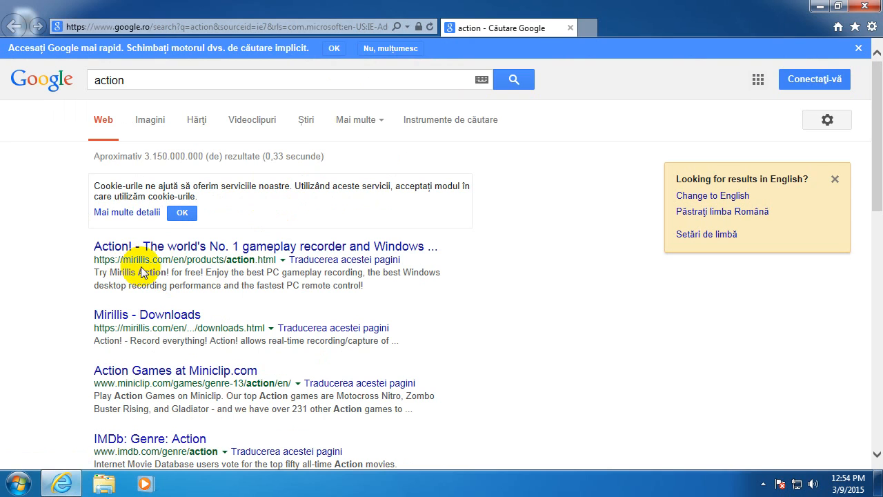
{"action": "mouse_move", "coordinate": [168, 252]}
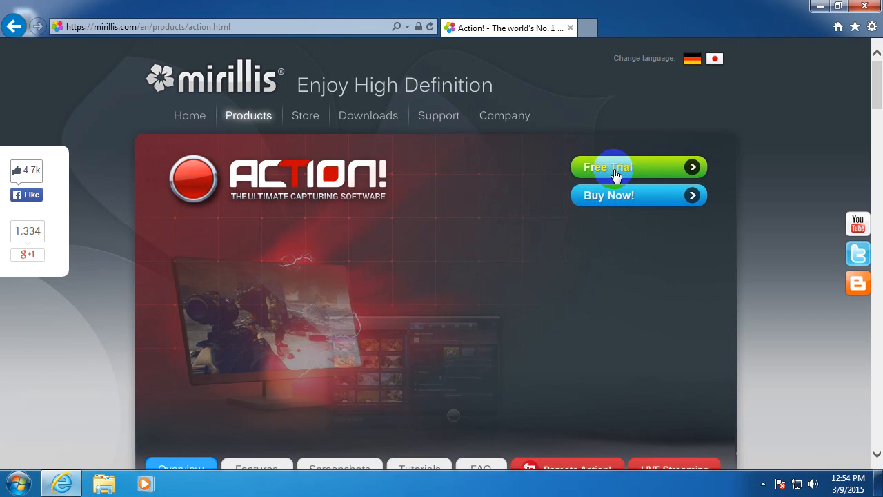
Save the Action! free trial setup file from Mirillis to the desktop and launch it
{"action": "left_click", "coordinate": [614, 167]}
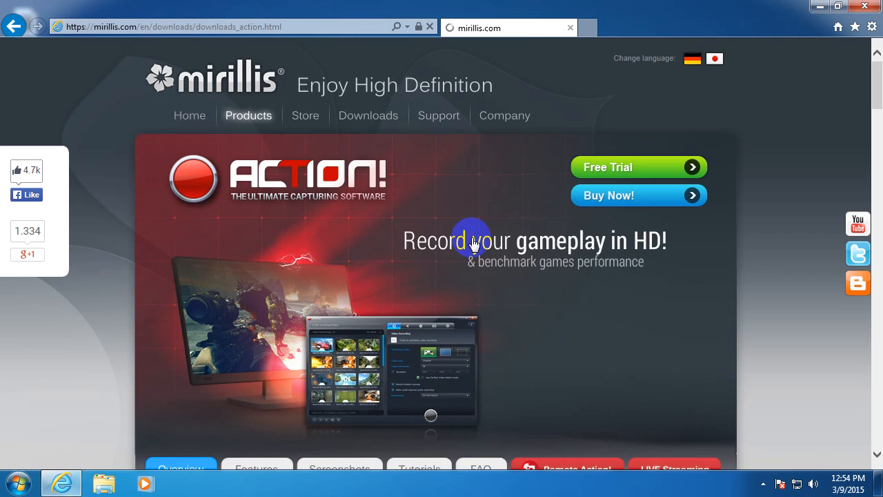
{"action": "left_click", "coordinate": [637, 167]}
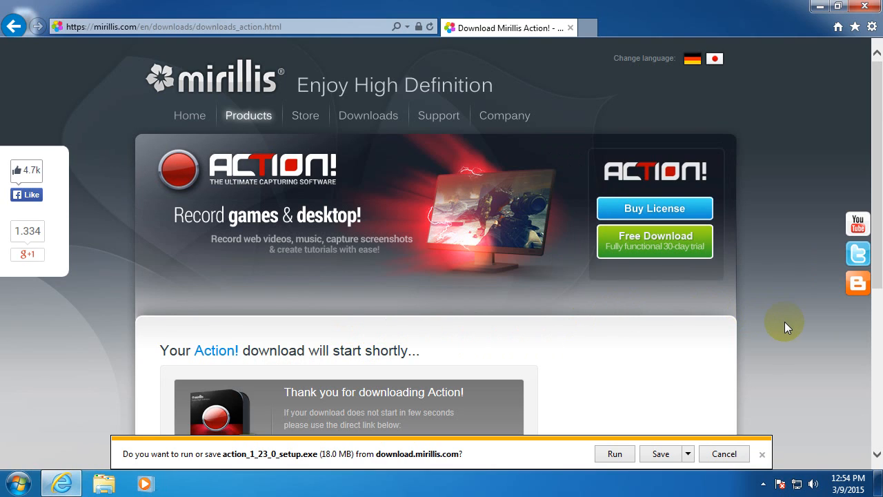
{"action": "mouse_move", "coordinate": [214, 463]}
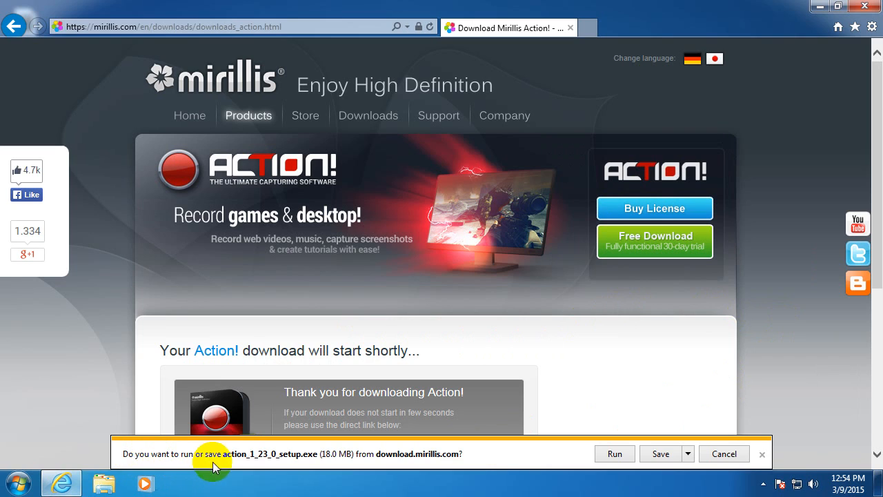
{"action": "mouse_move", "coordinate": [689, 454]}
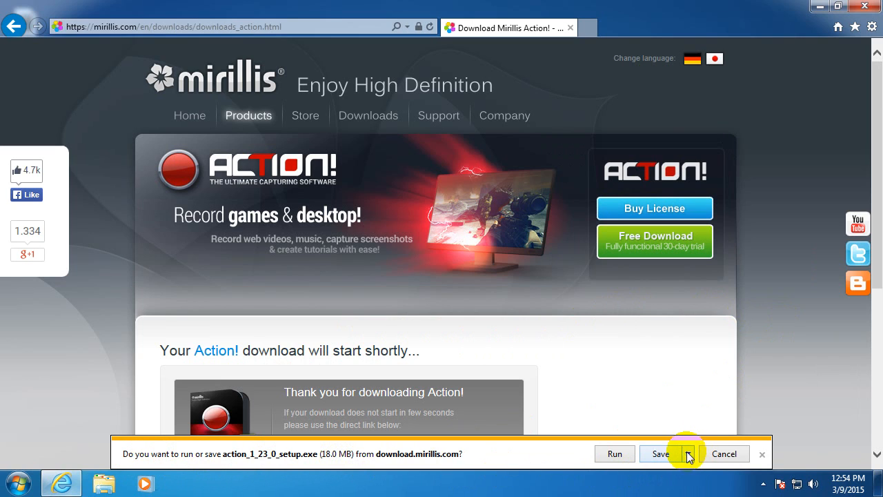
{"action": "left_click", "coordinate": [687, 454]}
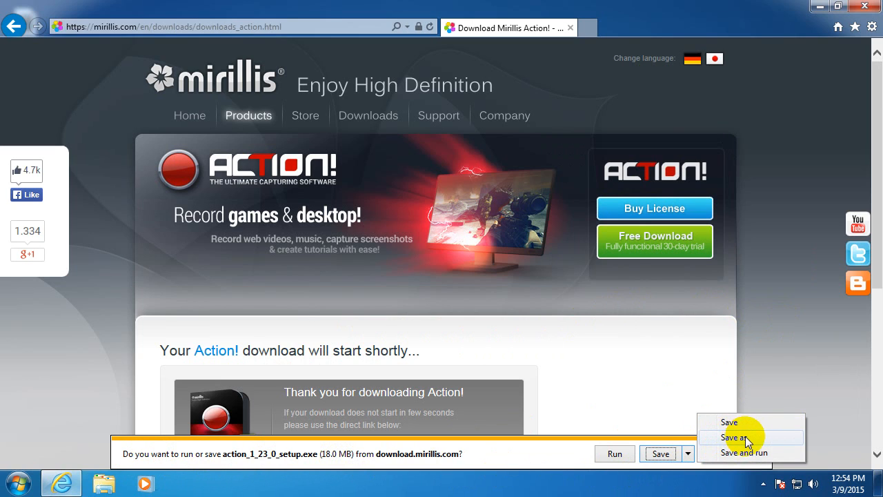
{"action": "left_click", "coordinate": [730, 436]}
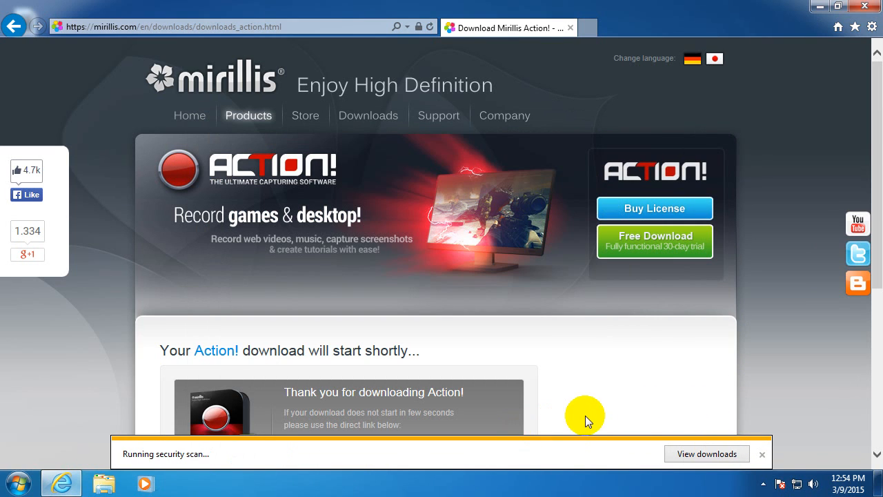
{"action": "mouse_move", "coordinate": [569, 350]}
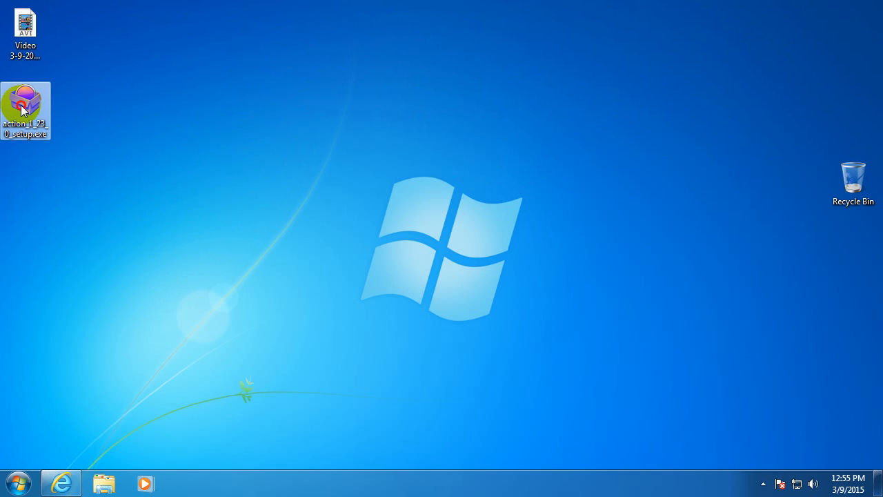
{"action": "double_click", "coordinate": [25, 103]}
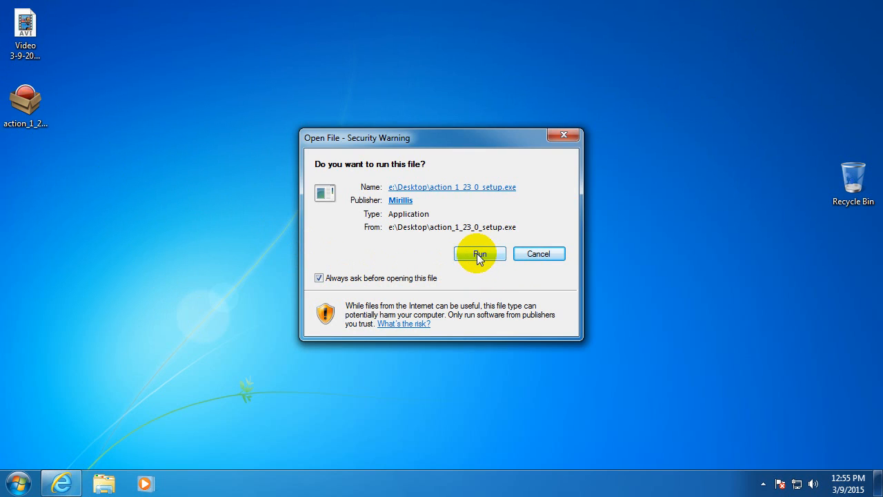
Install Action! in English to the default folder, accepting the license, then close all IE tabs
{"action": "left_click", "coordinate": [481, 254]}
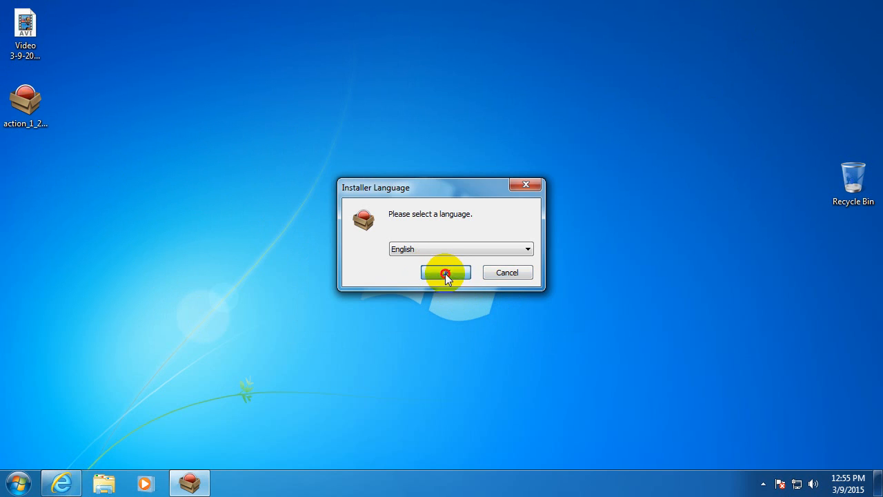
{"action": "left_click", "coordinate": [445, 274]}
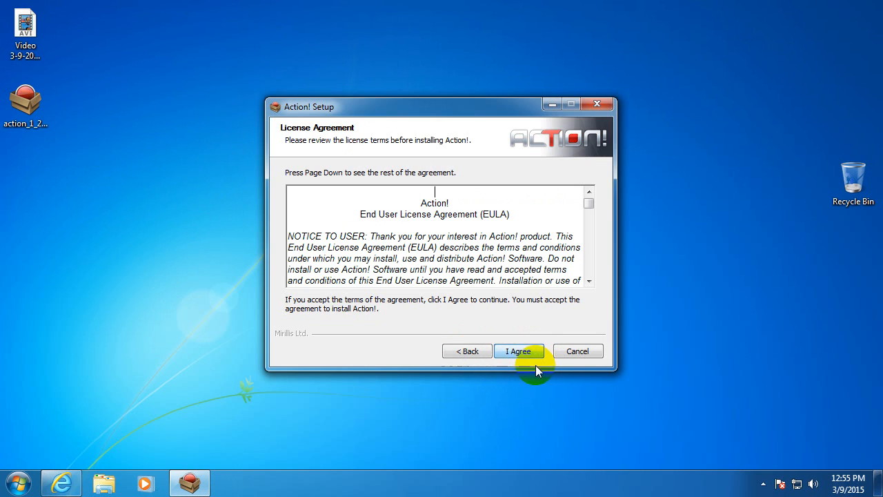
{"action": "left_click", "coordinate": [519, 350]}
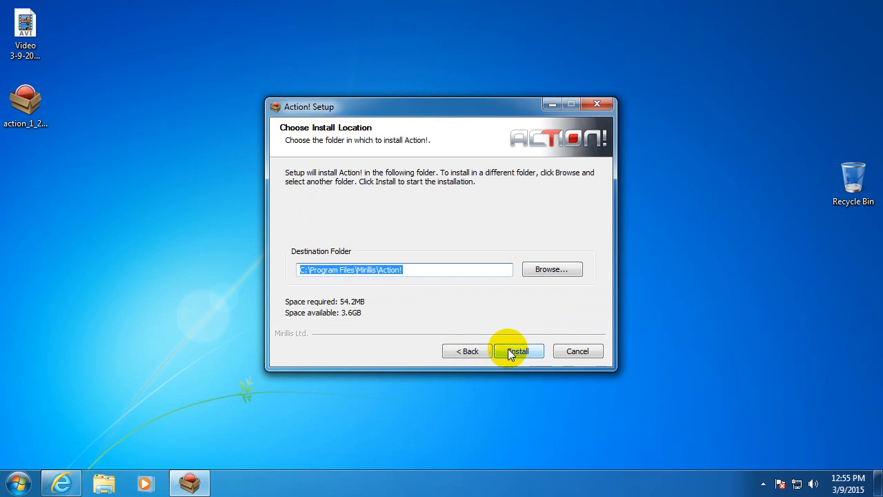
{"action": "left_click", "coordinate": [519, 351]}
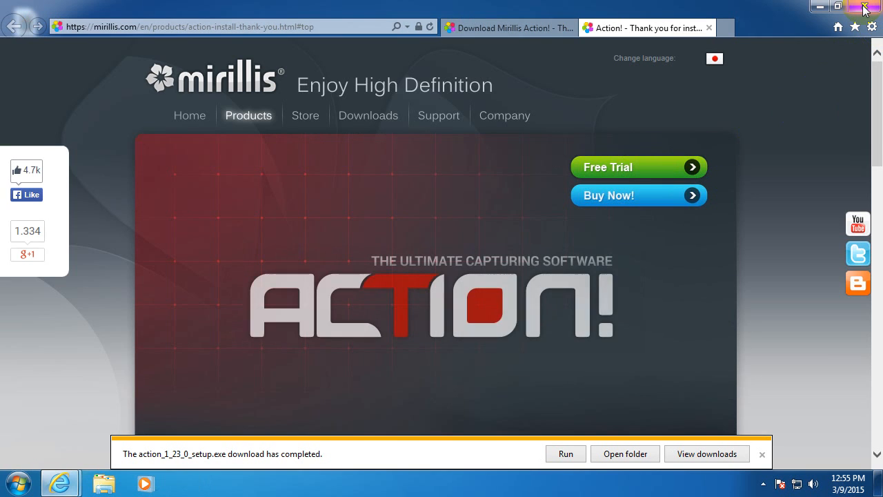
{"action": "left_click", "coordinate": [864, 8]}
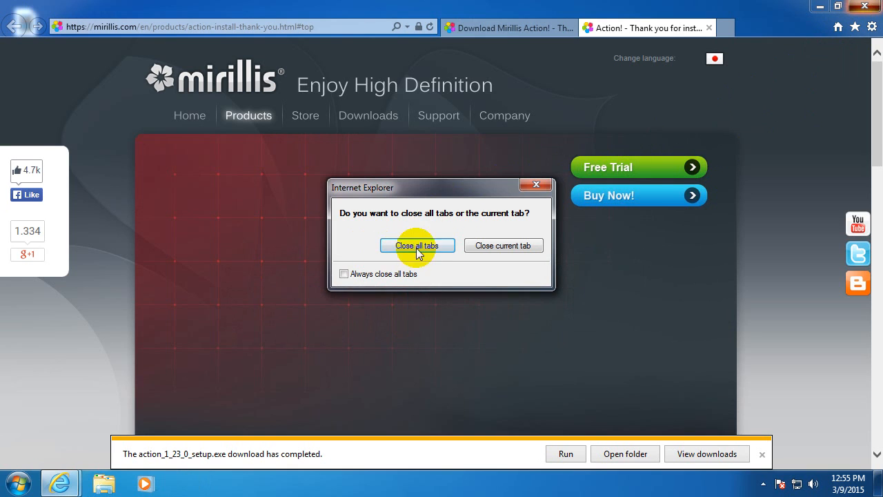
{"action": "left_click", "coordinate": [417, 245]}
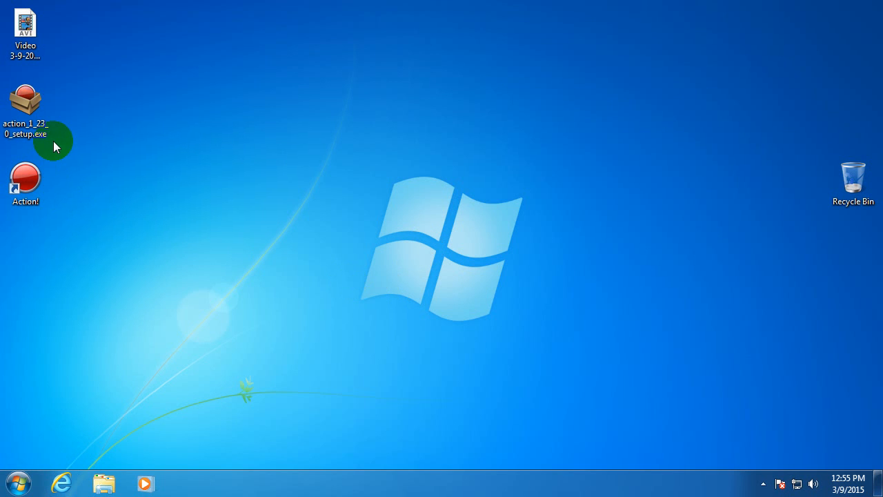
Move the setup file to the right edge, then play the AVI in Windows Media Player and close it
{"action": "left_click_drag", "start_coordinate": [24, 111], "coordinate": [827, 110]}
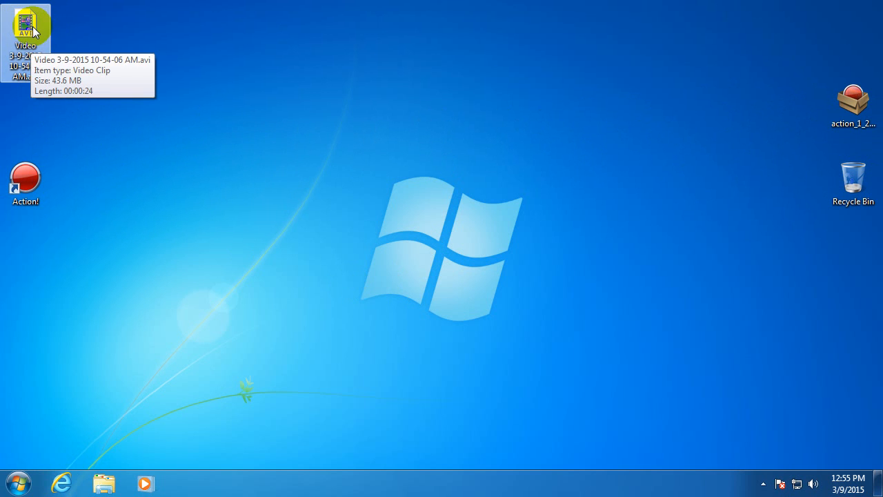
{"action": "double_click", "coordinate": [26, 20]}
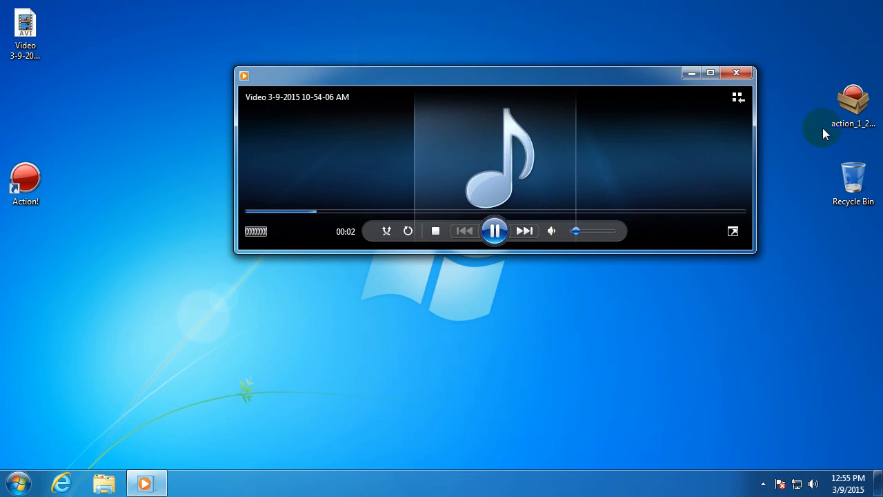
{"action": "left_click", "coordinate": [738, 72]}
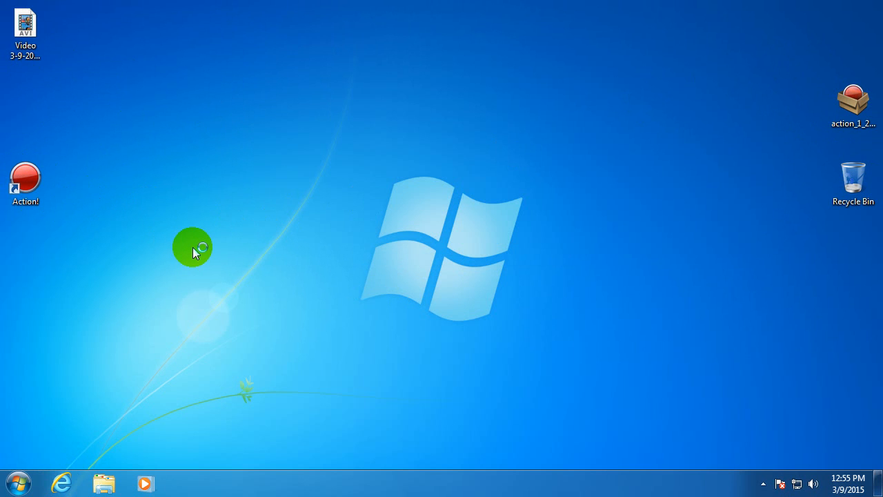
Launch Mirillis Action! from its desktop shortcut and dismiss the 30-day trial notice
{"action": "double_click", "coordinate": [25, 178]}
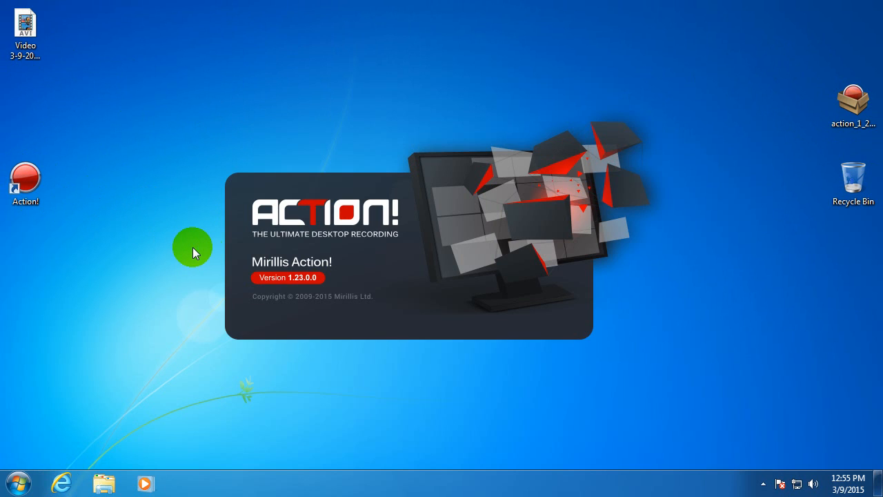
{"action": "left_click", "coordinate": [25, 177]}
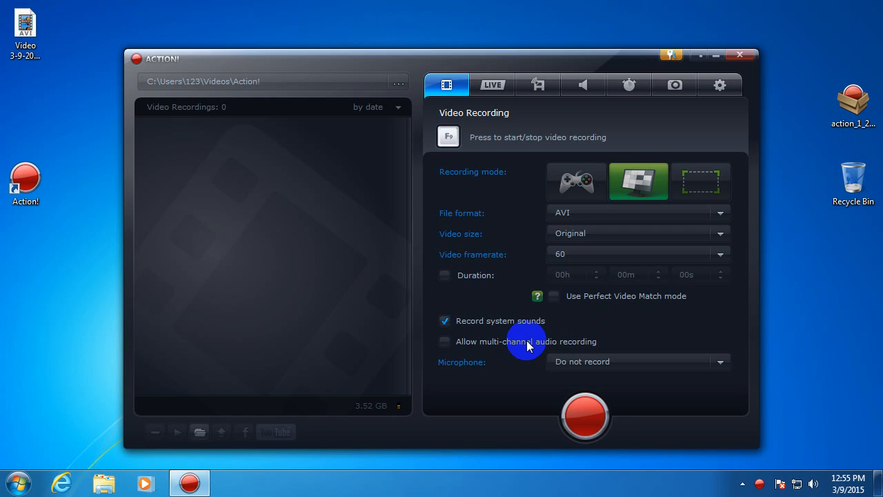
{"action": "mouse_move", "coordinate": [739, 58]}
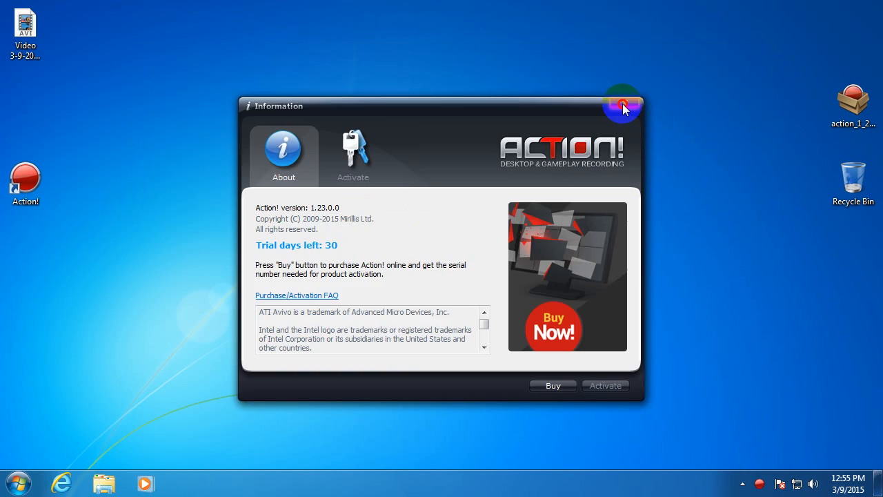
{"action": "left_click", "coordinate": [621, 108]}
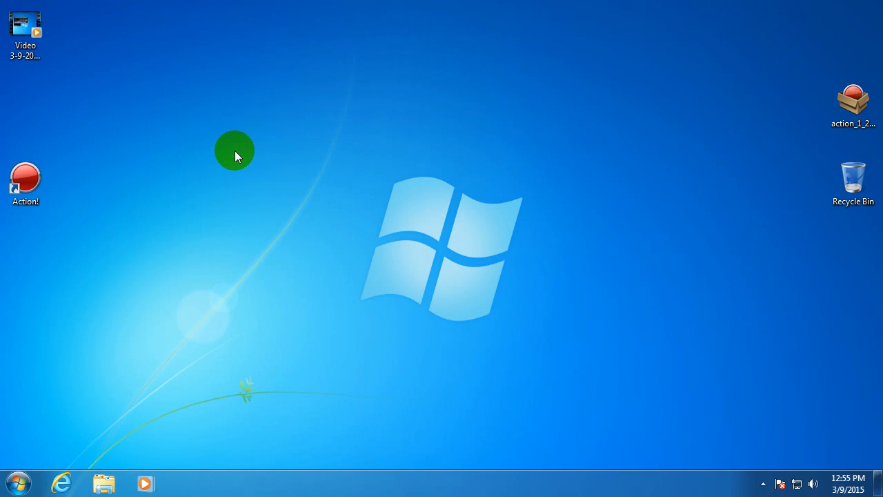
{"action": "mouse_move", "coordinate": [25, 30]}
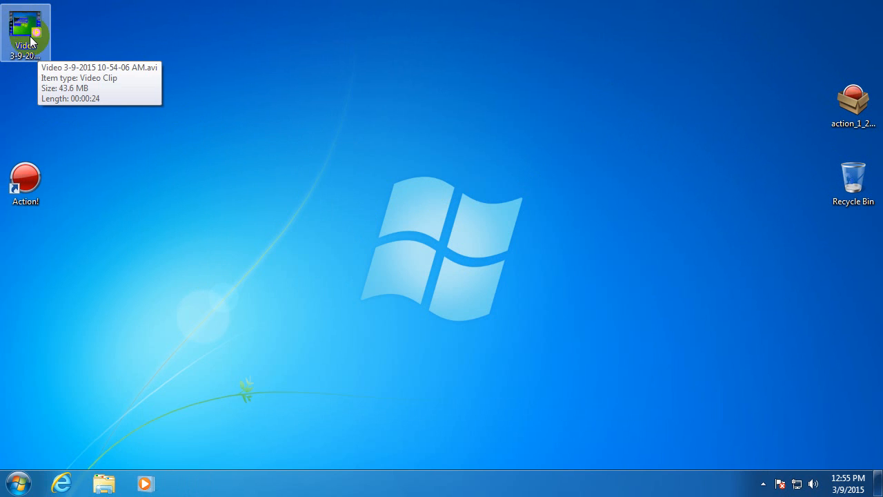
{"action": "double_click", "coordinate": [28, 26]}
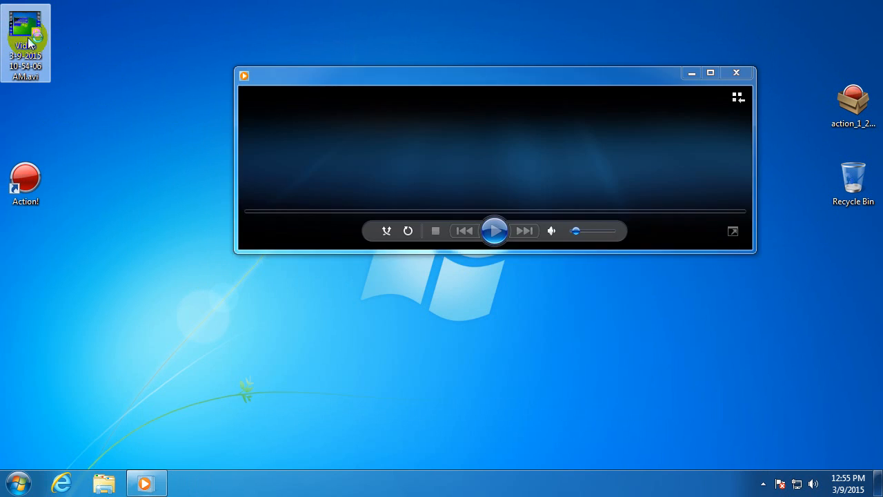
{"action": "left_click", "coordinate": [497, 231]}
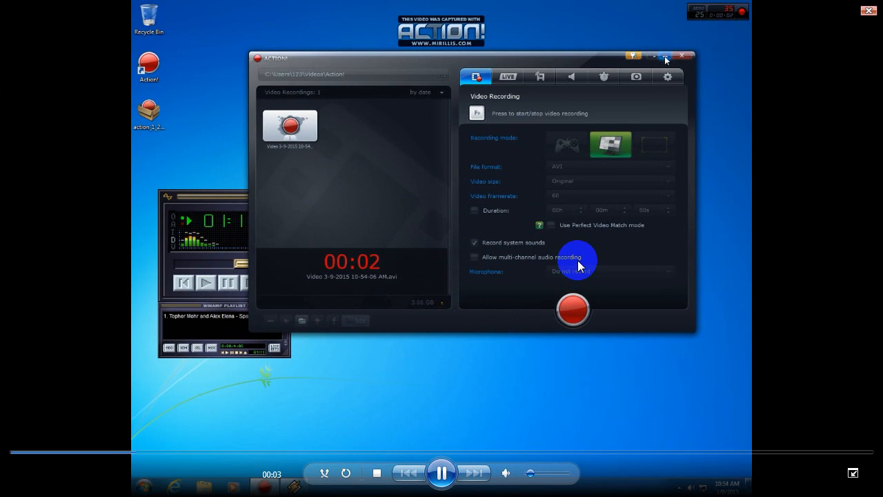
{"action": "left_click", "coordinate": [685, 58]}
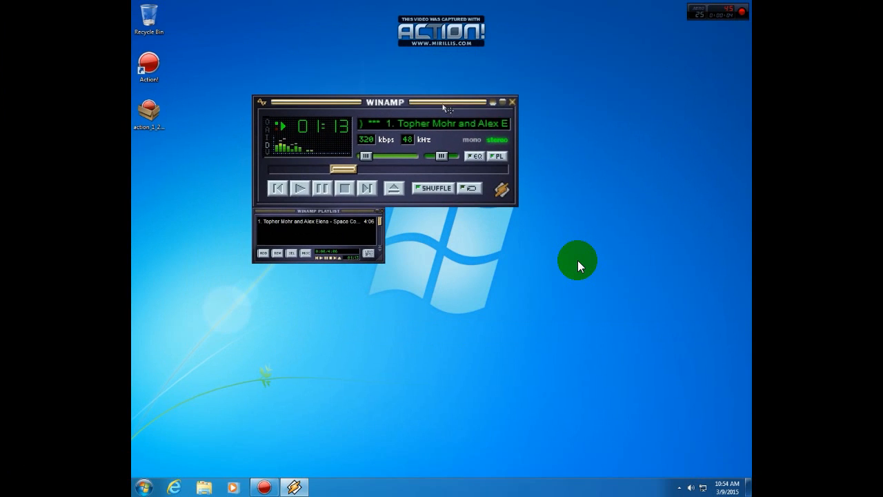
{"action": "mouse_move", "coordinate": [512, 290]}
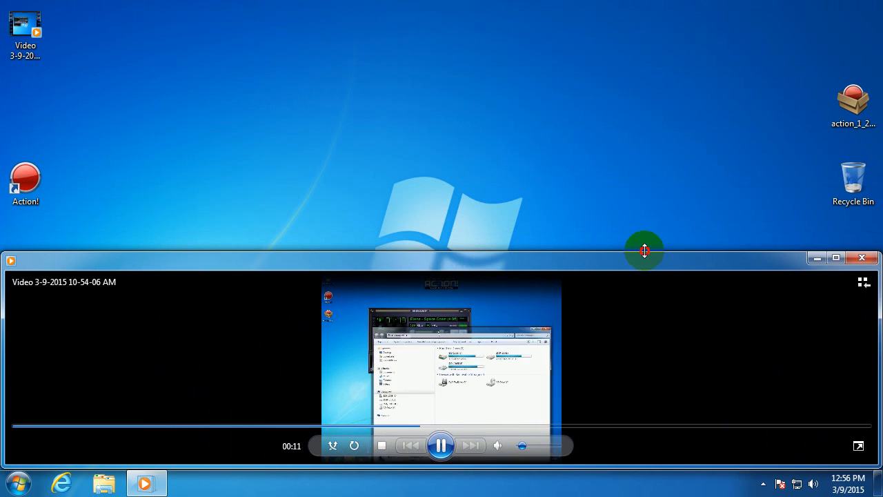
{"action": "left_click", "coordinate": [861, 259]}
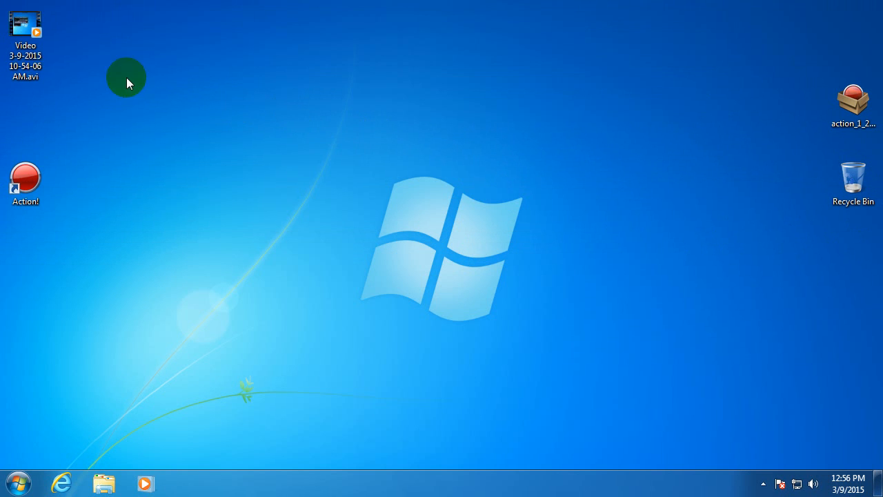
{"action": "double_click", "coordinate": [24, 25]}
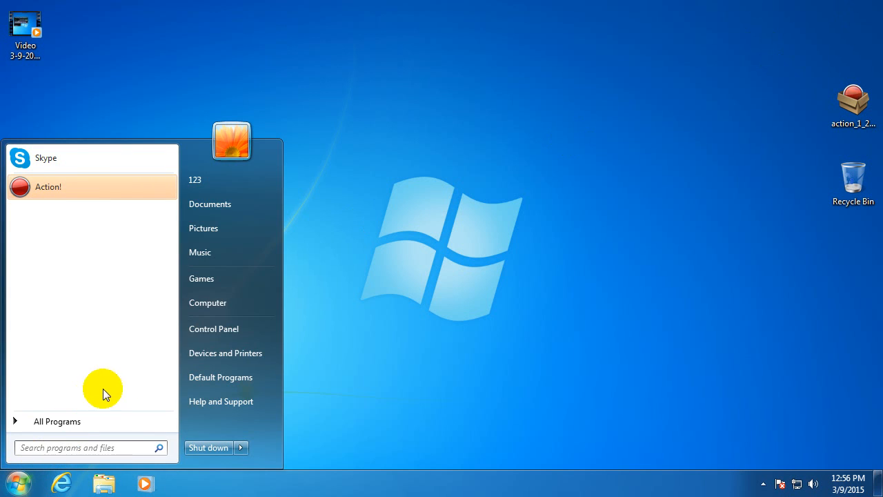
Remove Action! via Programs and Features, then close the installed-programs window
{"action": "left_click", "coordinate": [214, 328]}
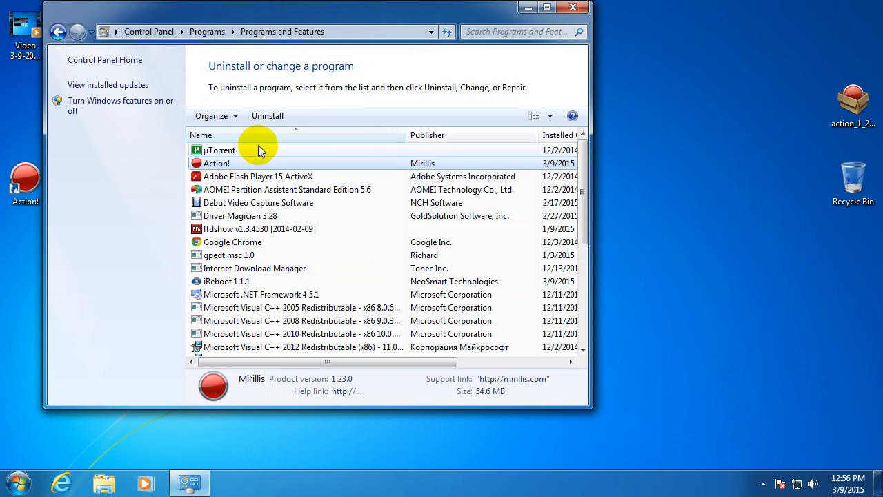
{"action": "left_click", "coordinate": [268, 116]}
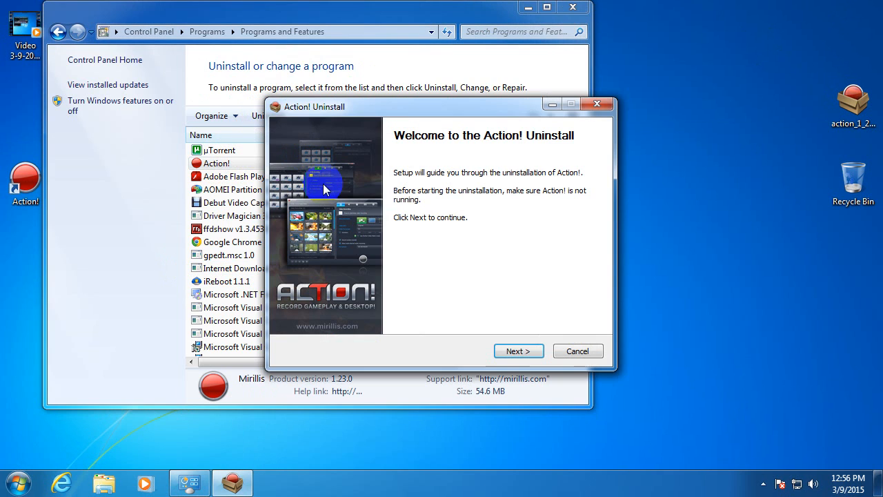
{"action": "left_click", "coordinate": [519, 351]}
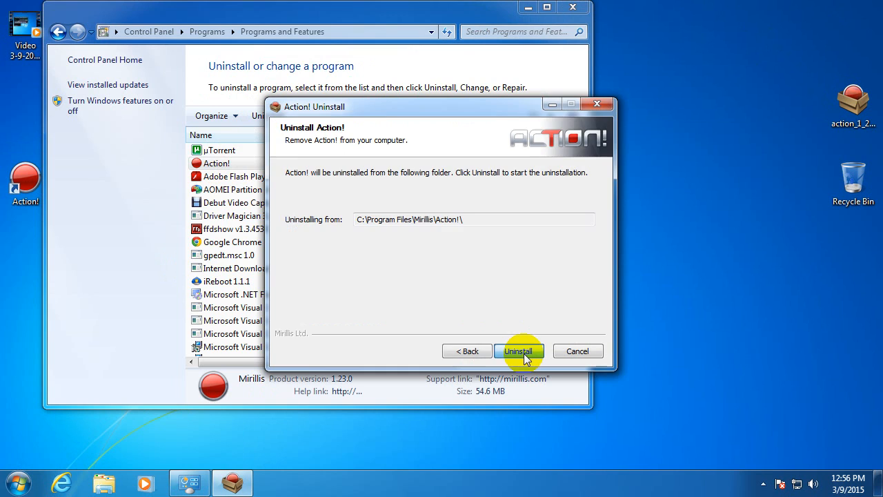
{"action": "left_click", "coordinate": [519, 351]}
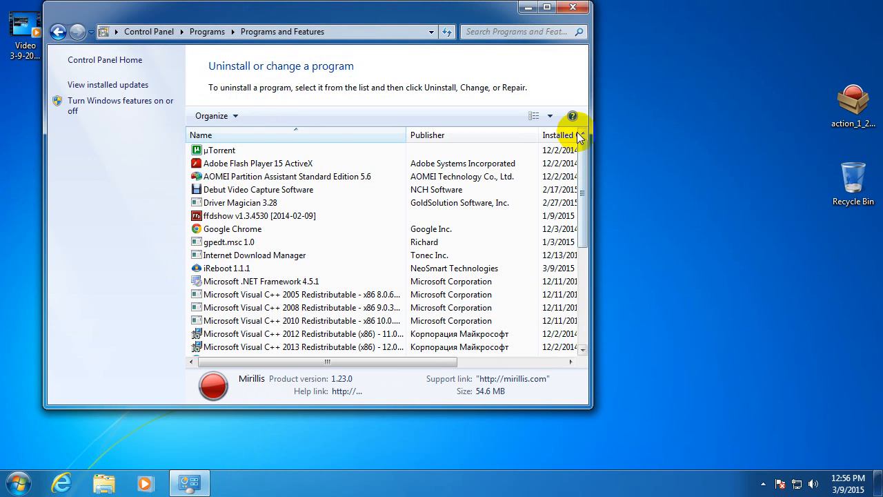
{"action": "left_click", "coordinate": [573, 7]}
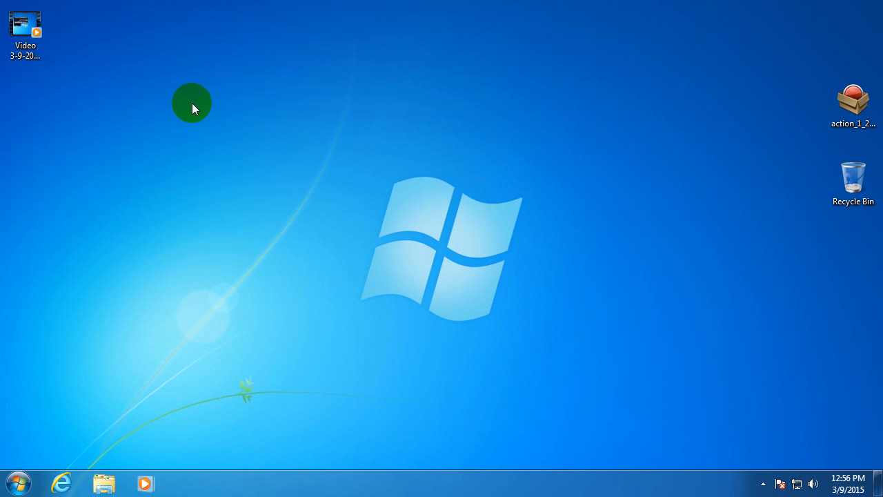
{"action": "right_click", "coordinate": [192, 103]}
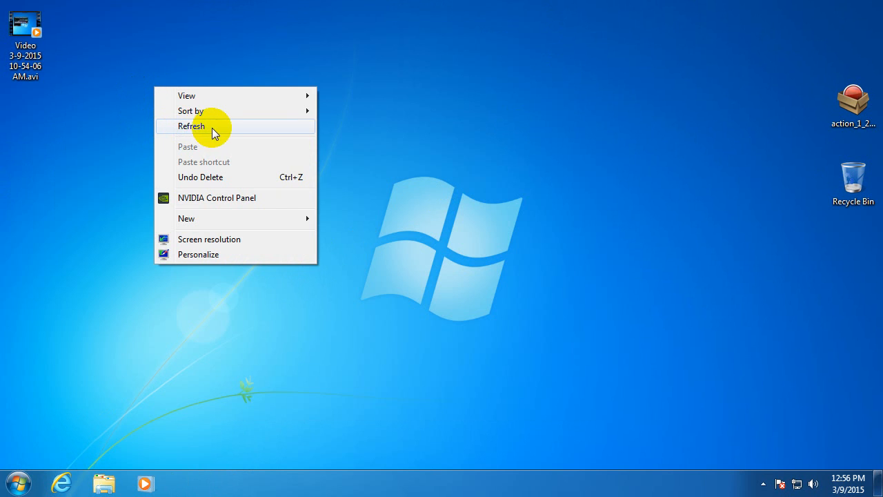
{"action": "left_click", "coordinate": [212, 127]}
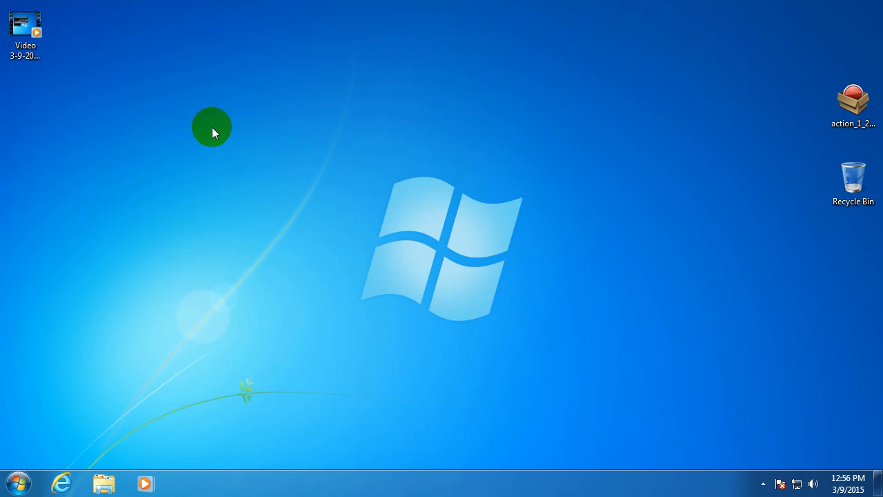
{"action": "mouse_move", "coordinate": [24, 27]}
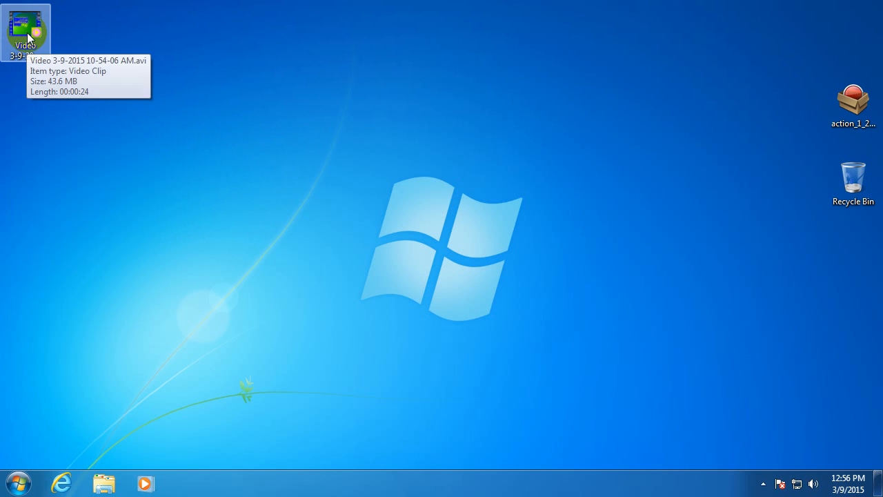
{"action": "double_click", "coordinate": [28, 28]}
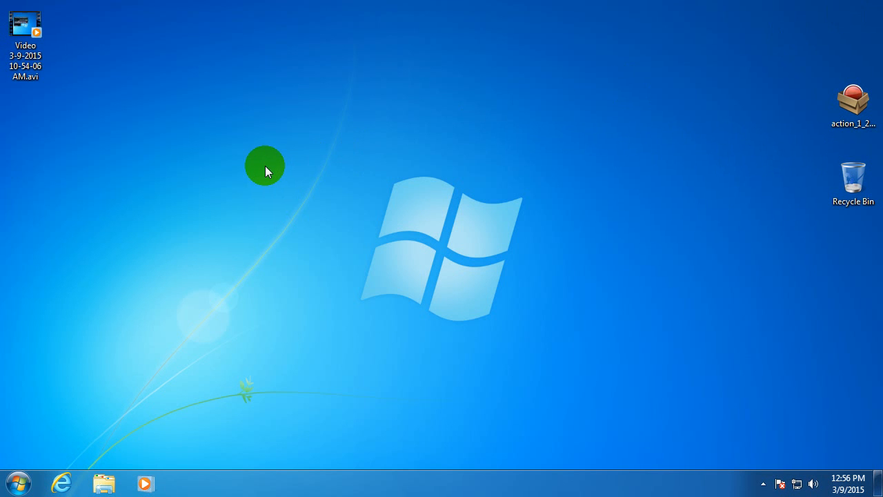
{"action": "mouse_move", "coordinate": [268, 216]}
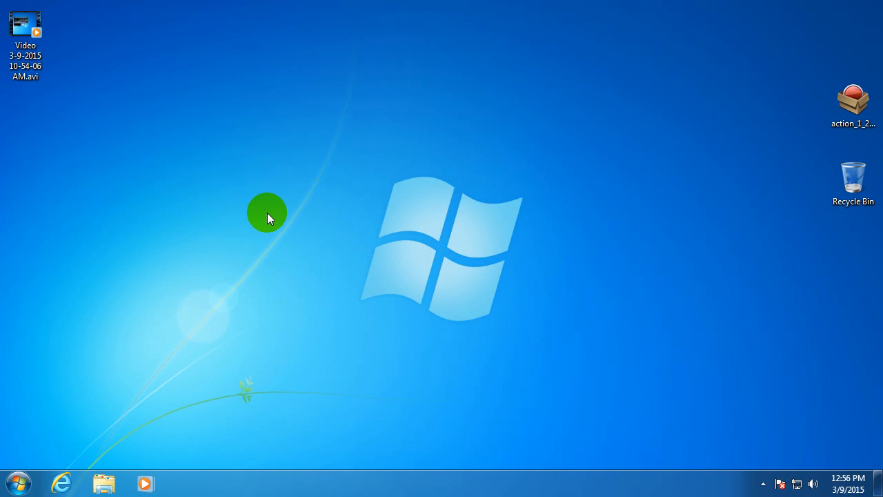